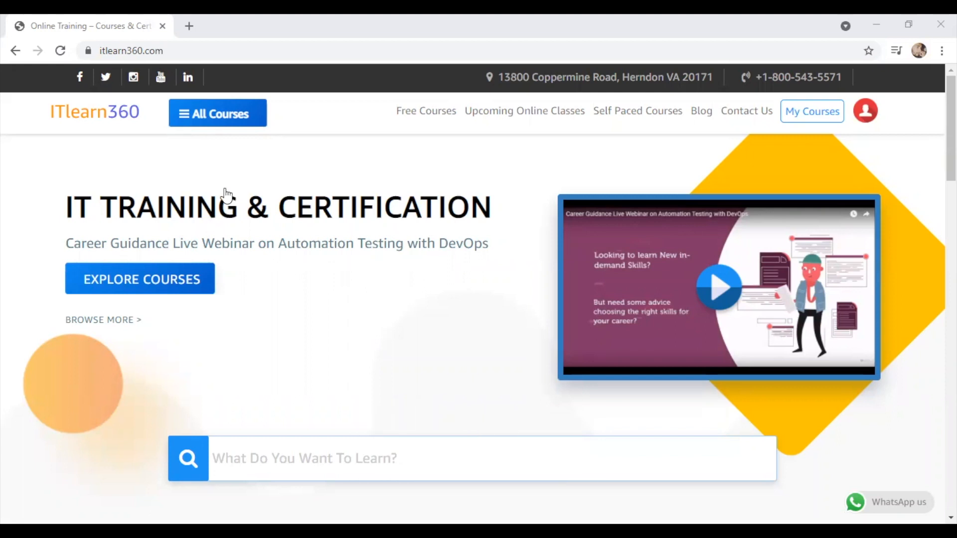
Step: From All Courses, enter QA Manual Tester (Beginner to Advance) and browse its Curriculum toward the What is defect? lesson
left_click(217, 113)
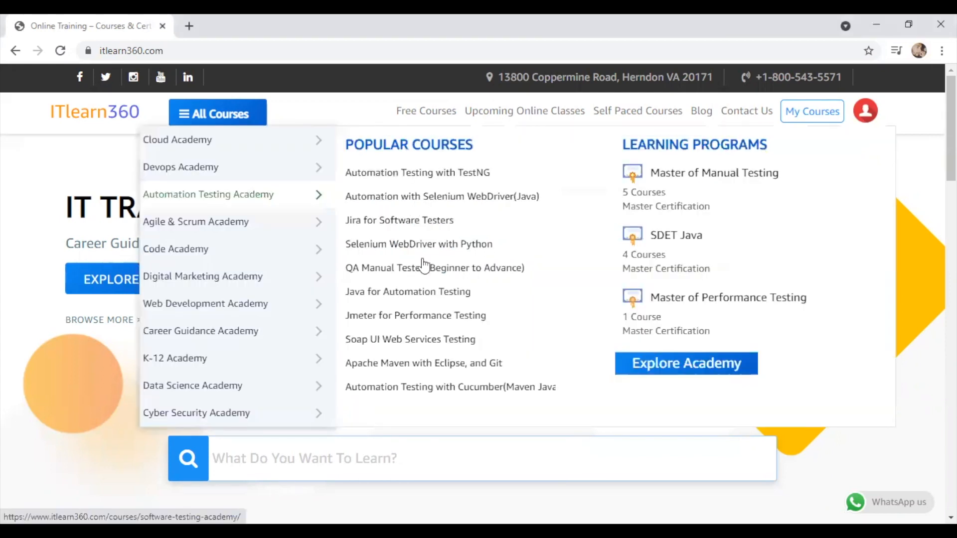
left_click(435, 267)
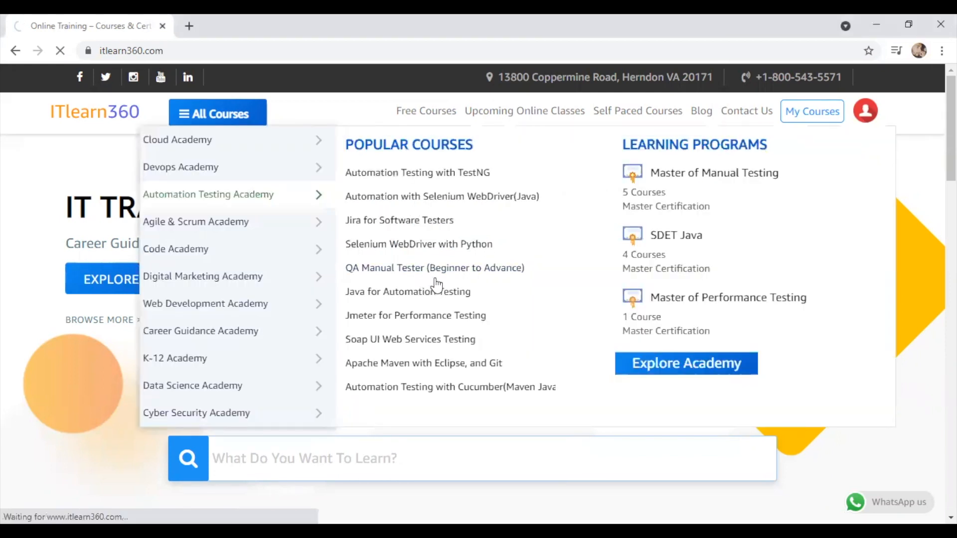
left_click(434, 268)
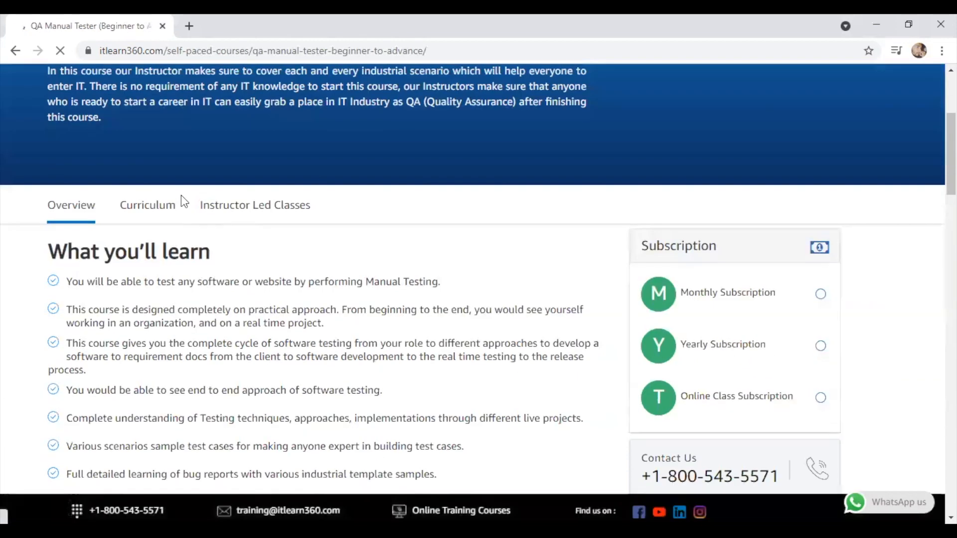
left_click(148, 205)
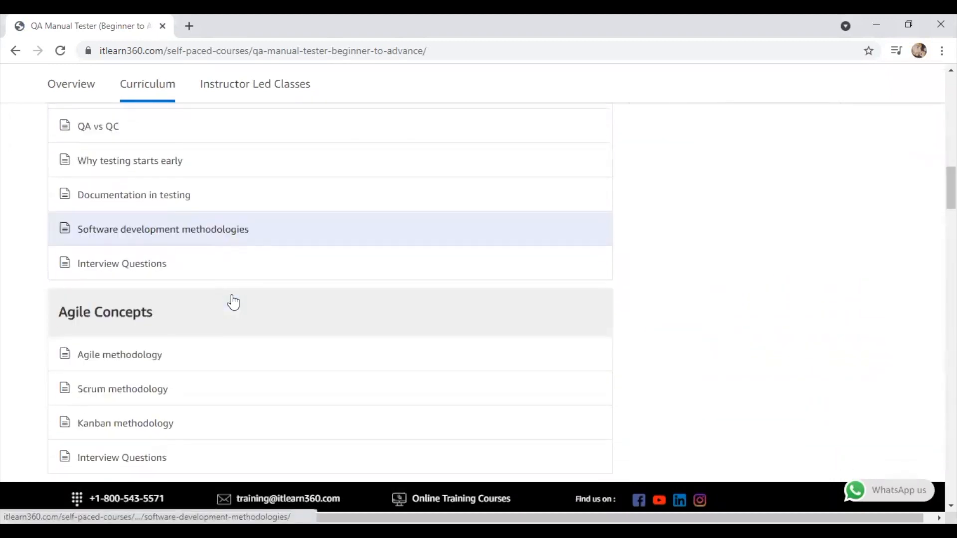
scroll("down", 3)
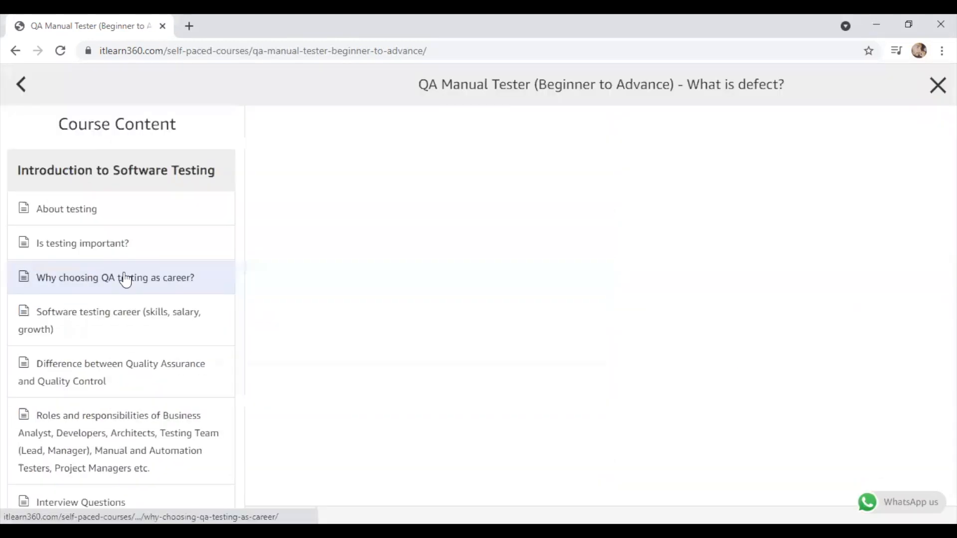
left_click(115, 277)
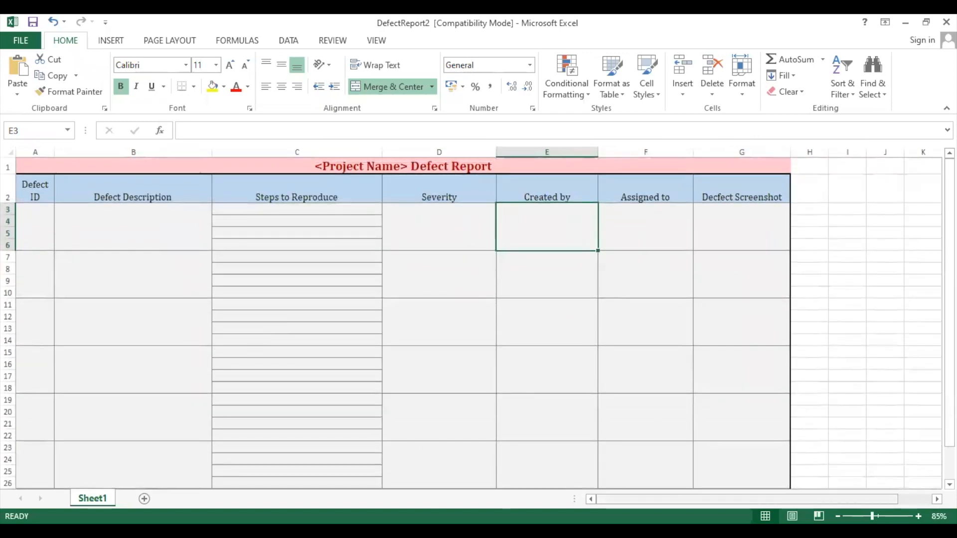
mouse_move(175, 246)
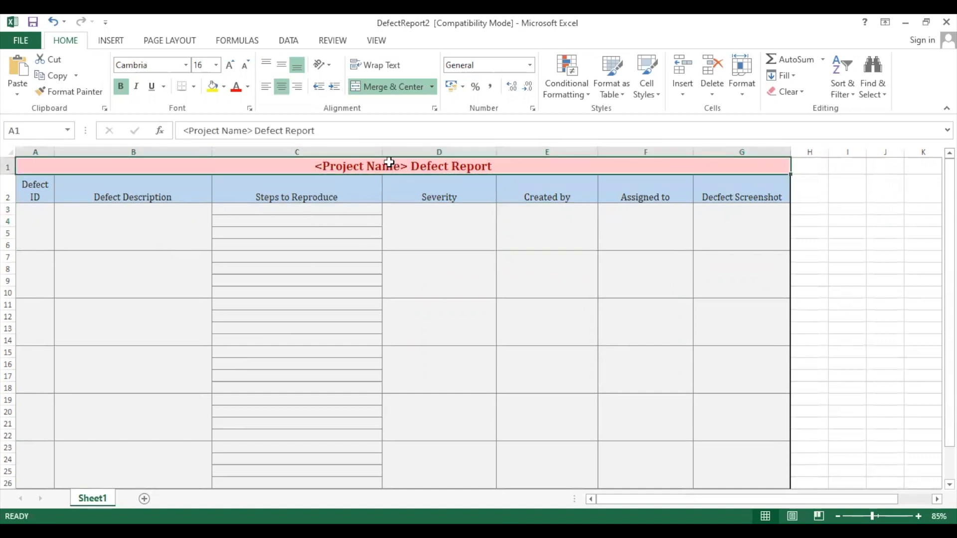
double_click(403, 166)
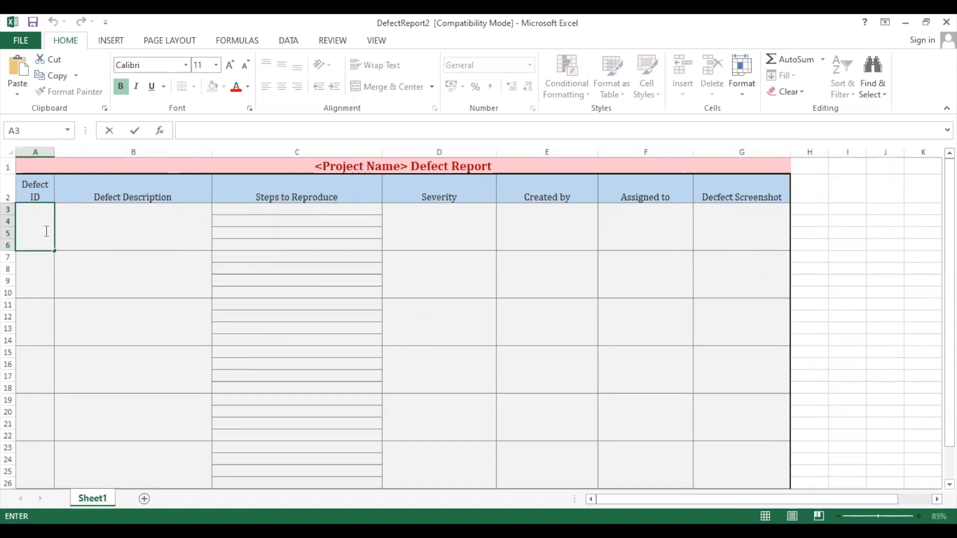
left_click(133, 229)
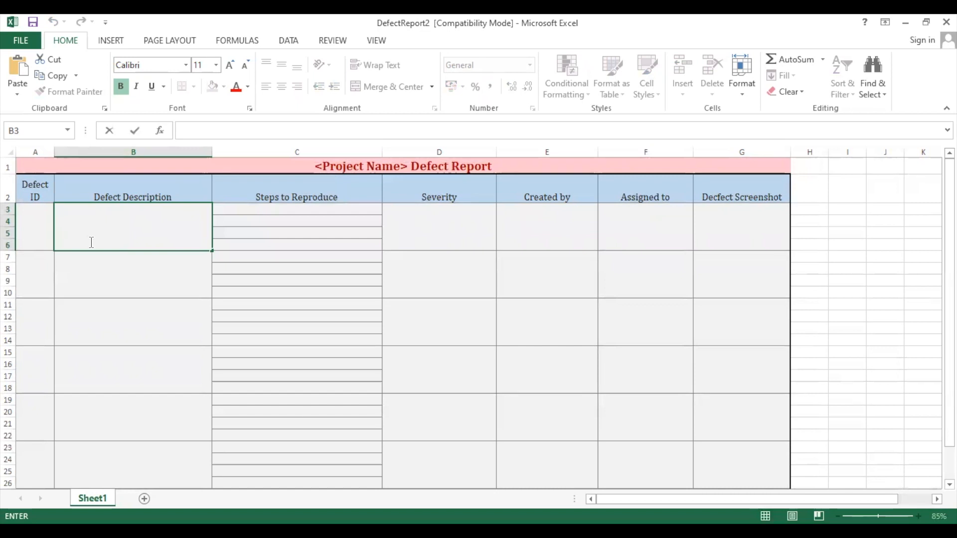
type("Homepage is not o")
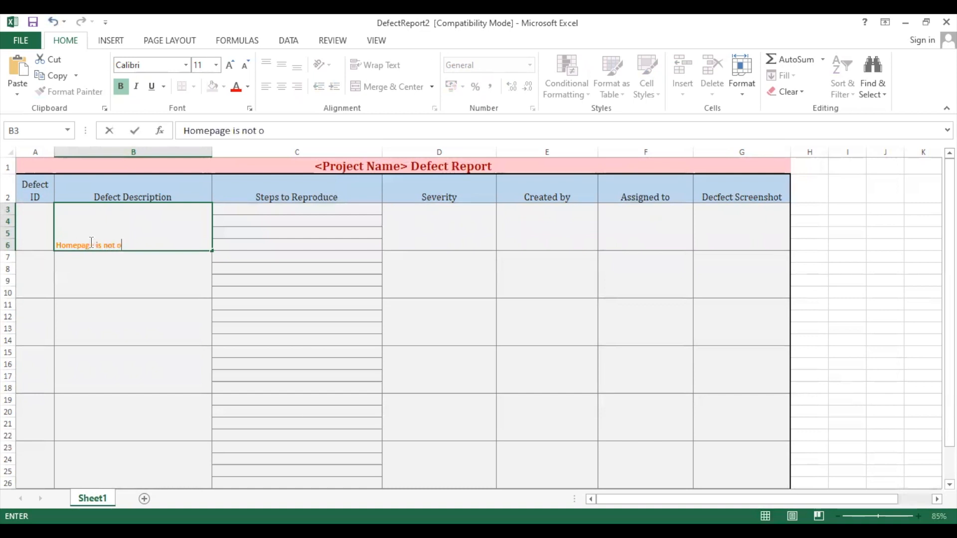
type("pening after")
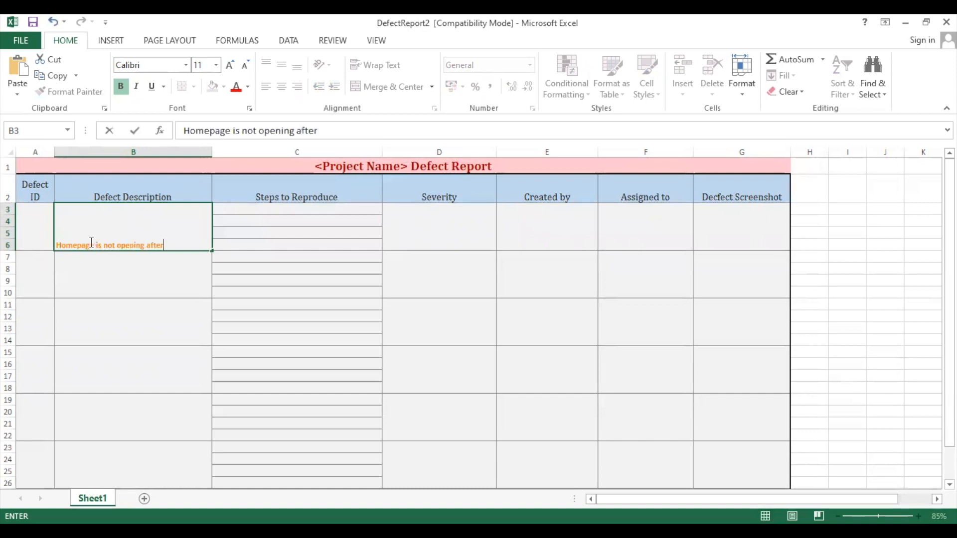
type("clicking hom")
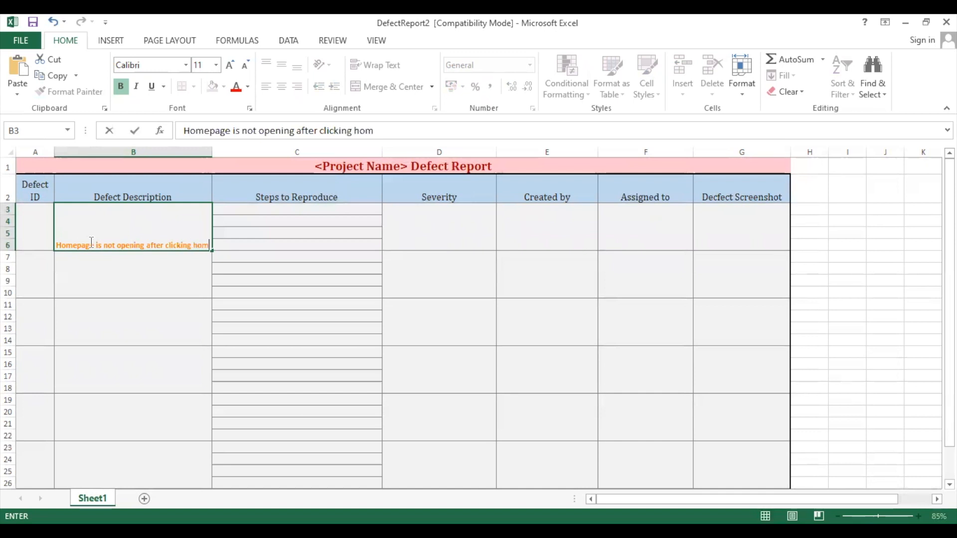
type("epage ic")
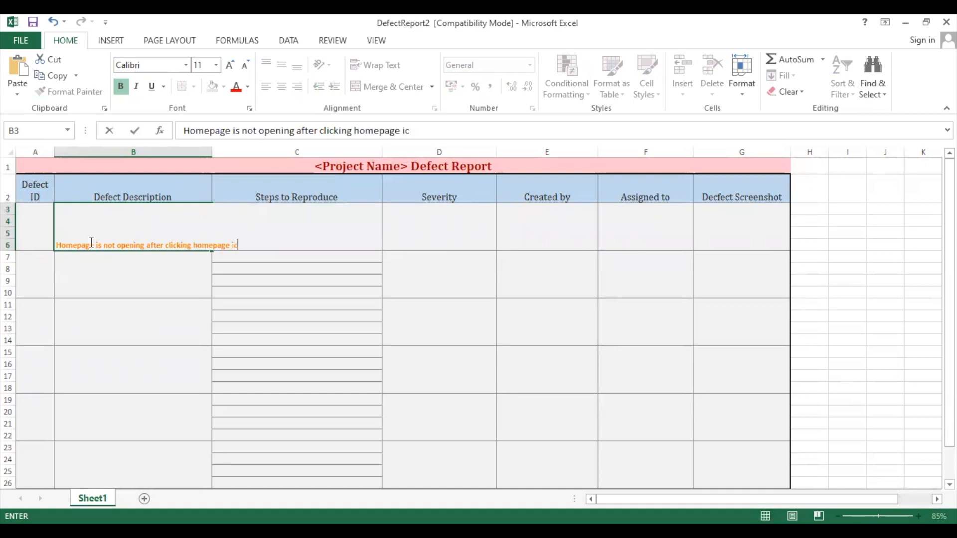
type("on.")
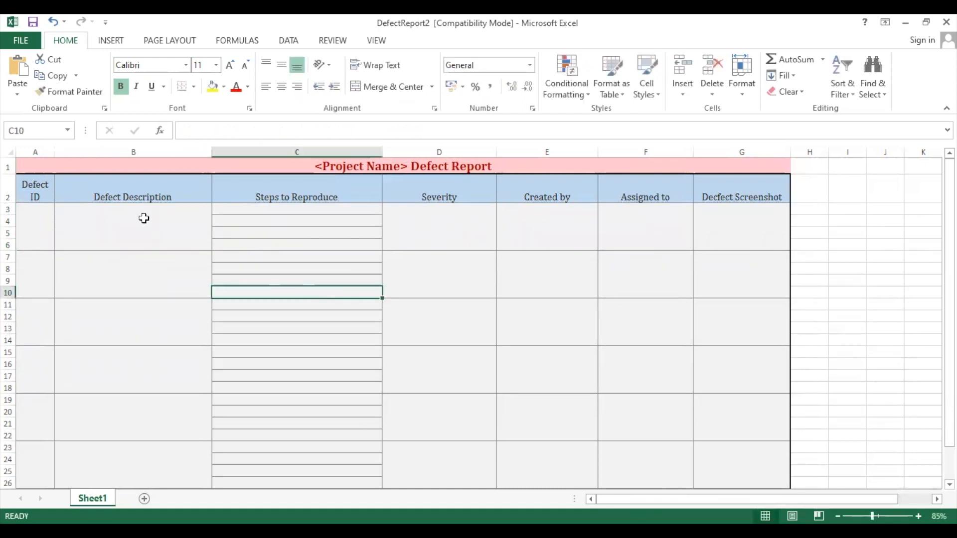
left_click(132, 226)
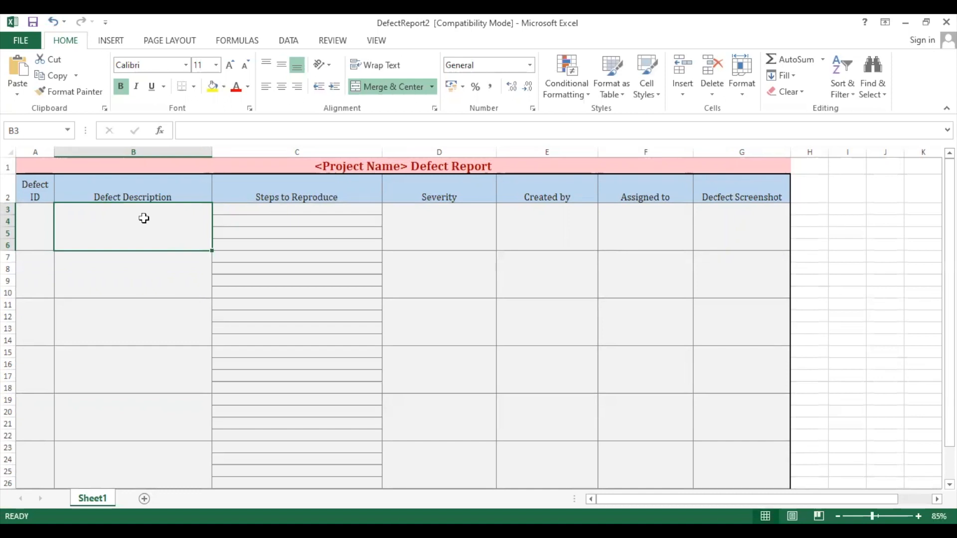
mouse_move(140, 198)
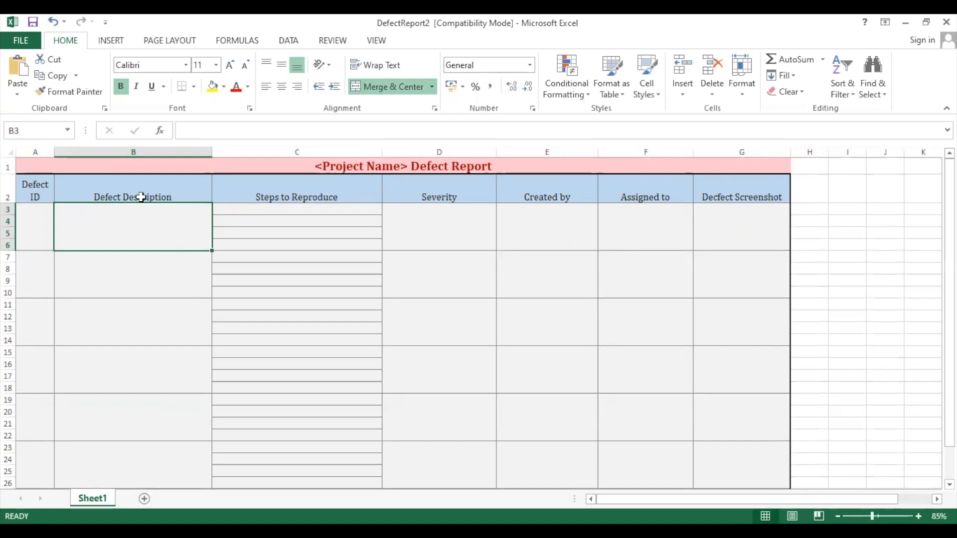
left_click(297, 197)
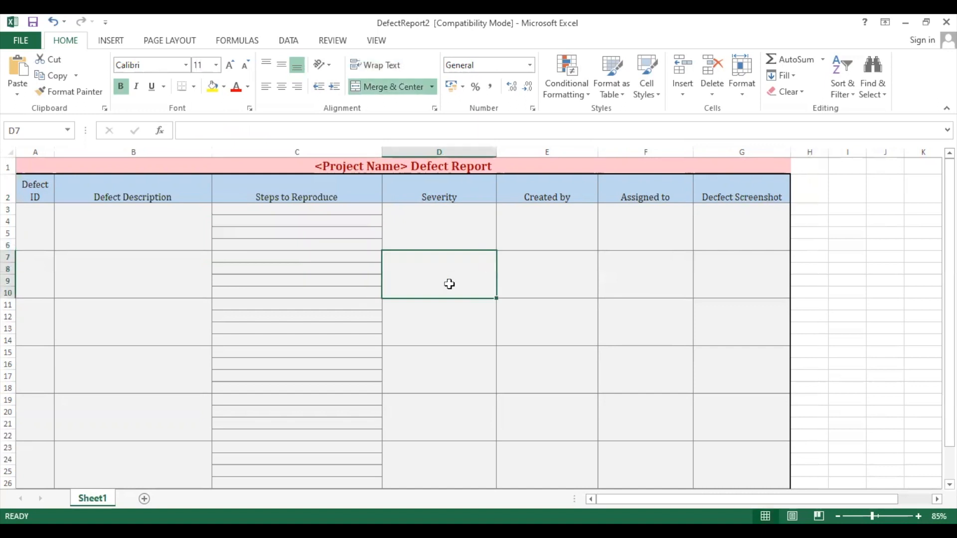
mouse_move(447, 273)
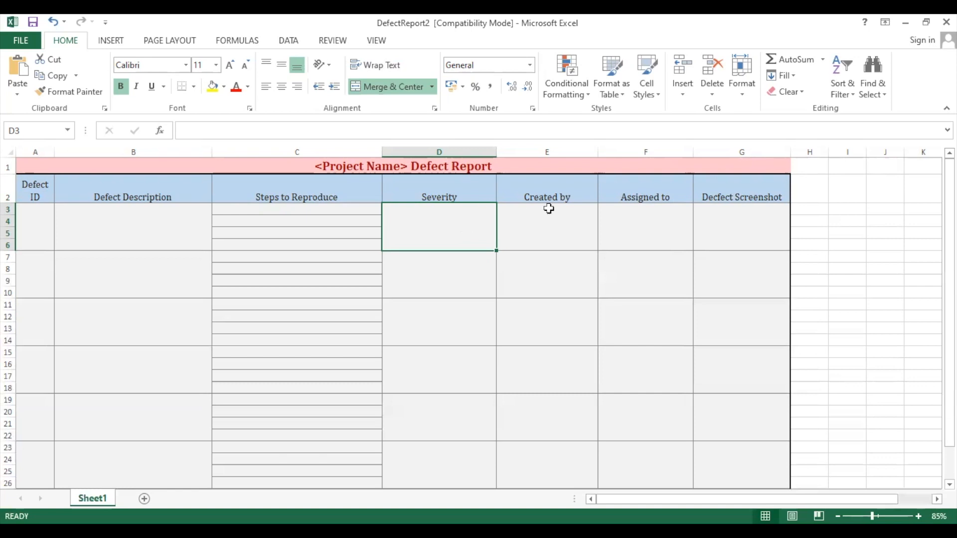
left_click(439, 196)
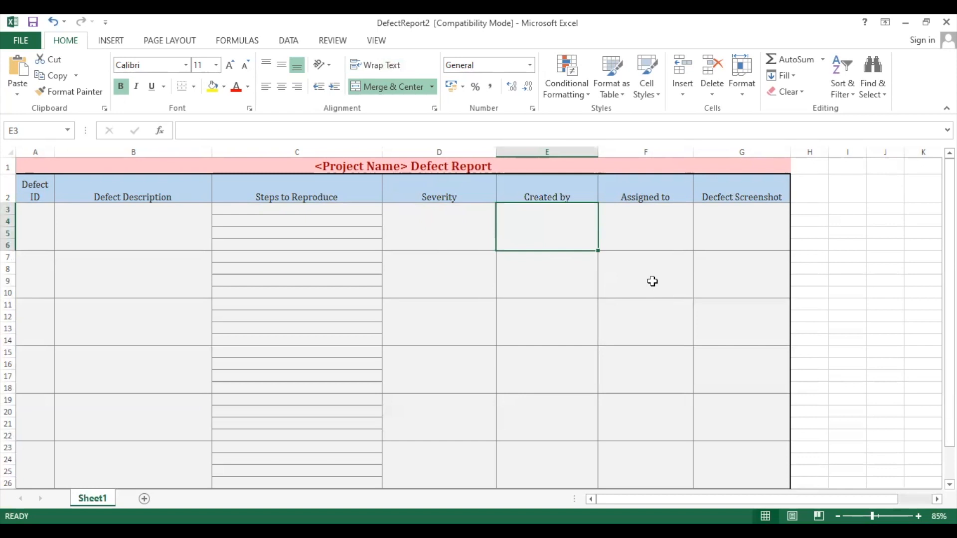
left_click(645, 226)
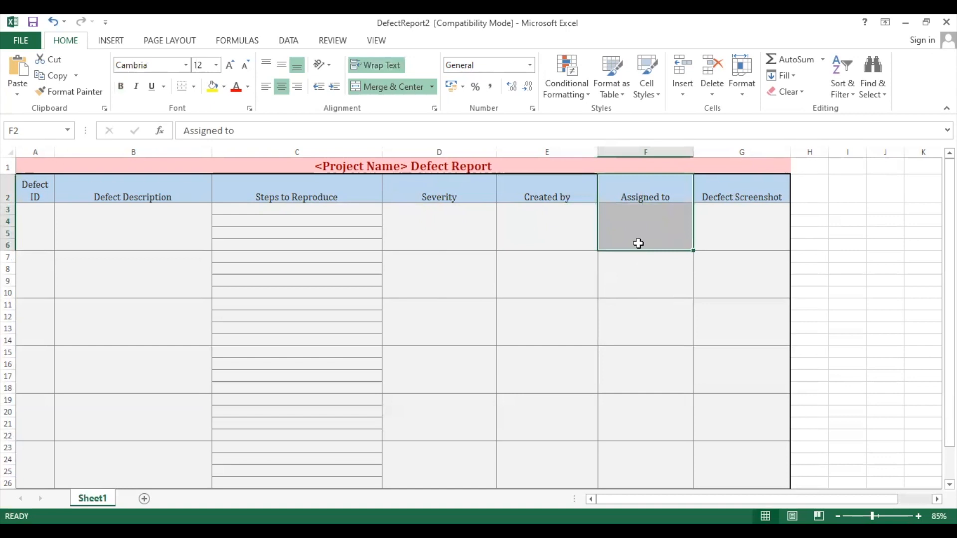
mouse_move(645, 230)
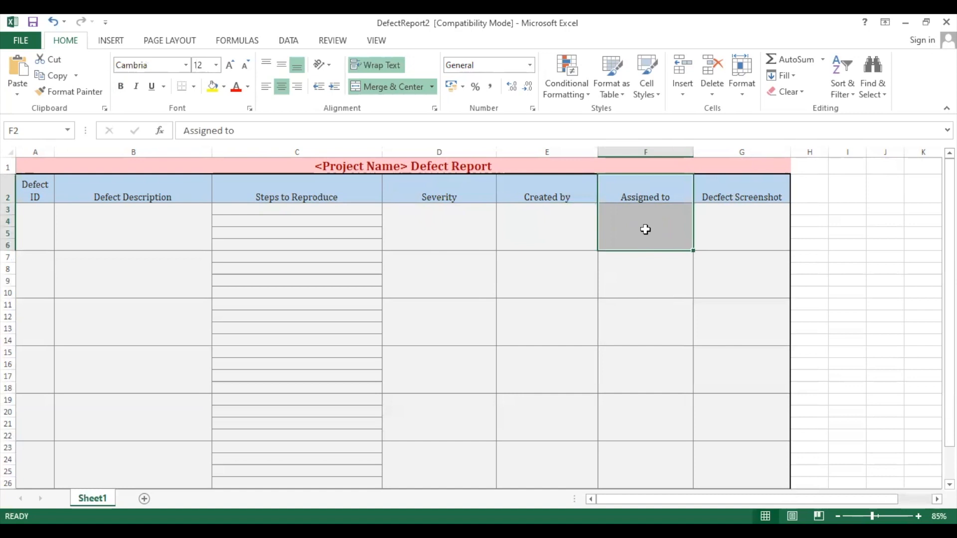
left_click(740, 196)
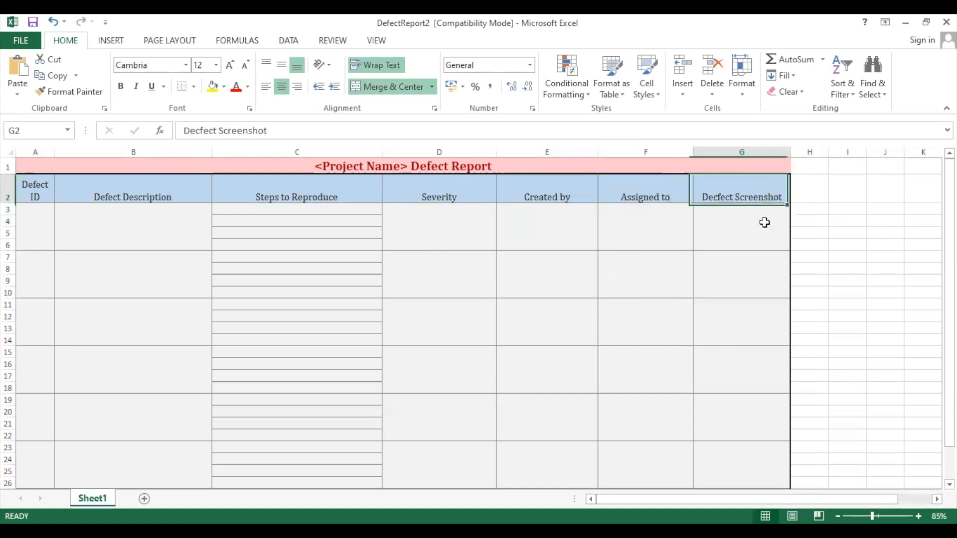